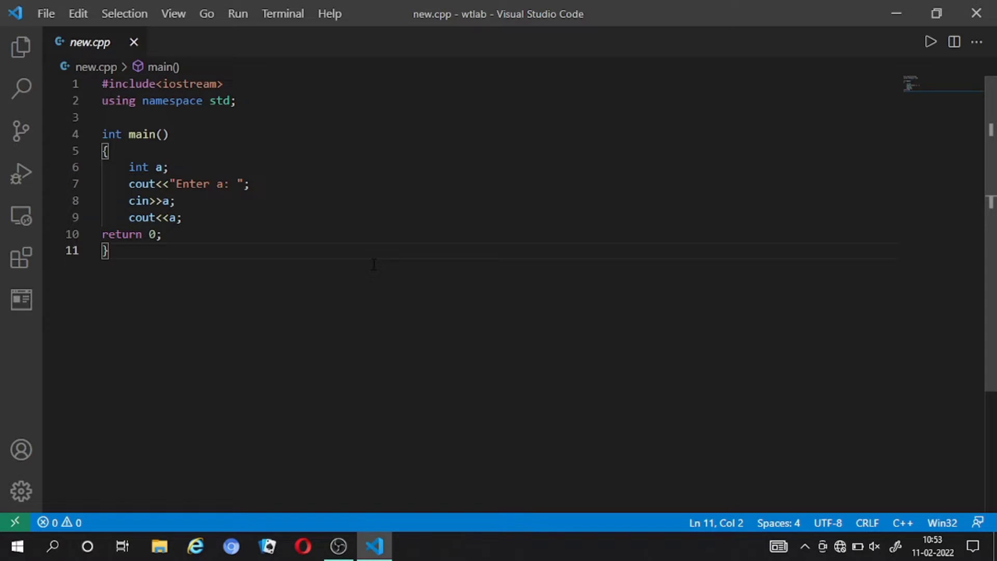
pyautogui.moveTo(360, 264)
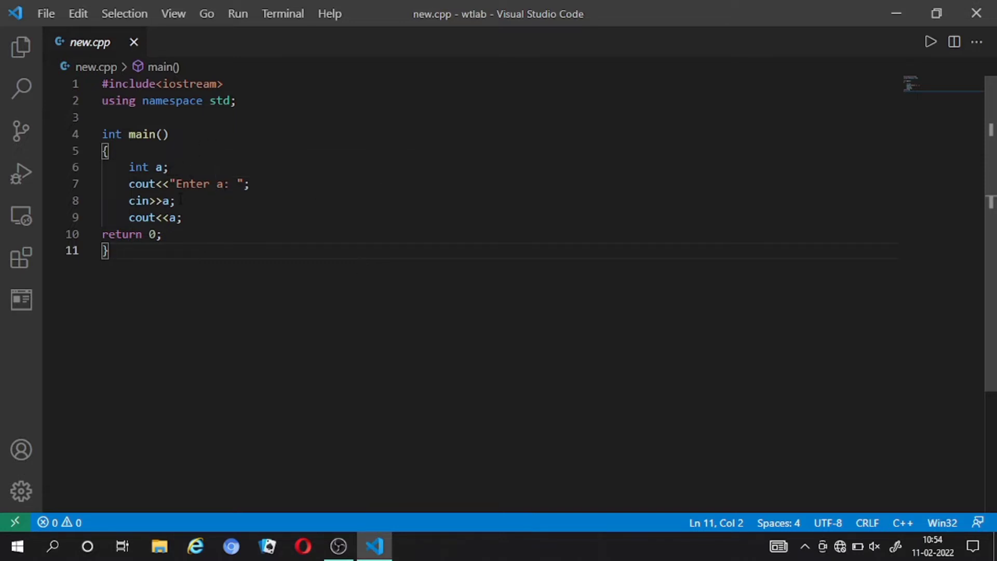
pyautogui.moveTo(871, 49)
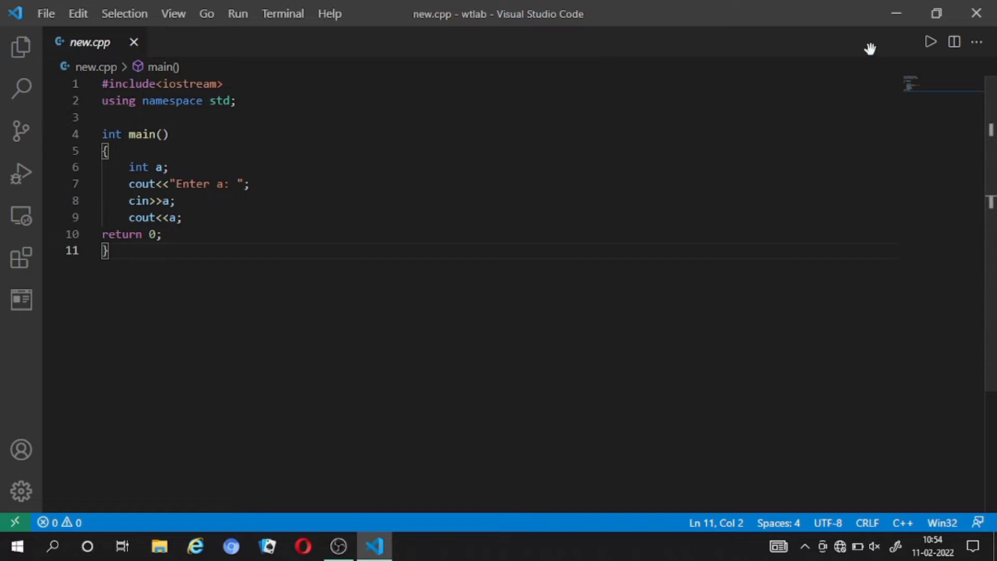
# Run new.cpp with Code Runner so it prints the 'Enter a:' prompt.
pyautogui.click(929, 42)
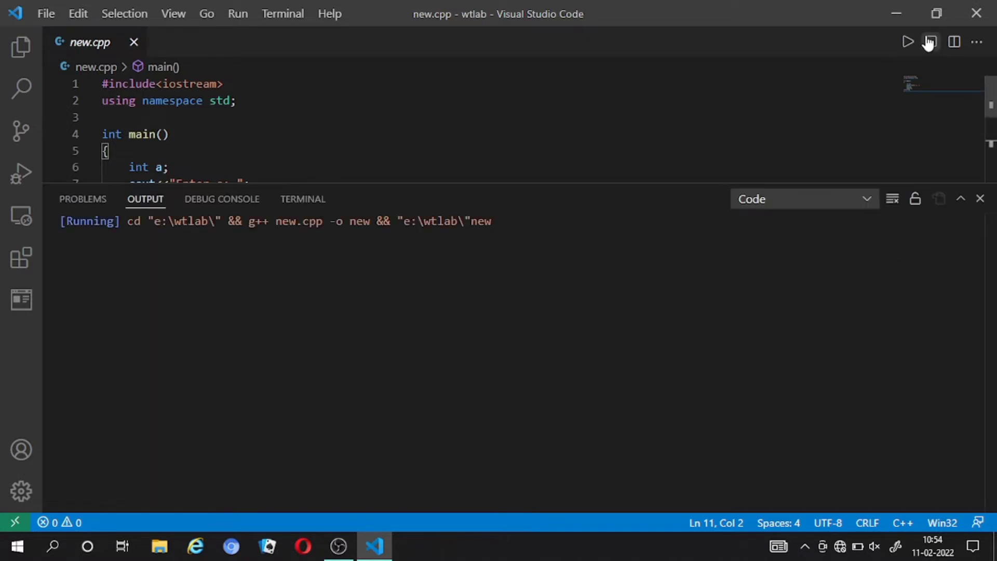
pyautogui.click(907, 43)
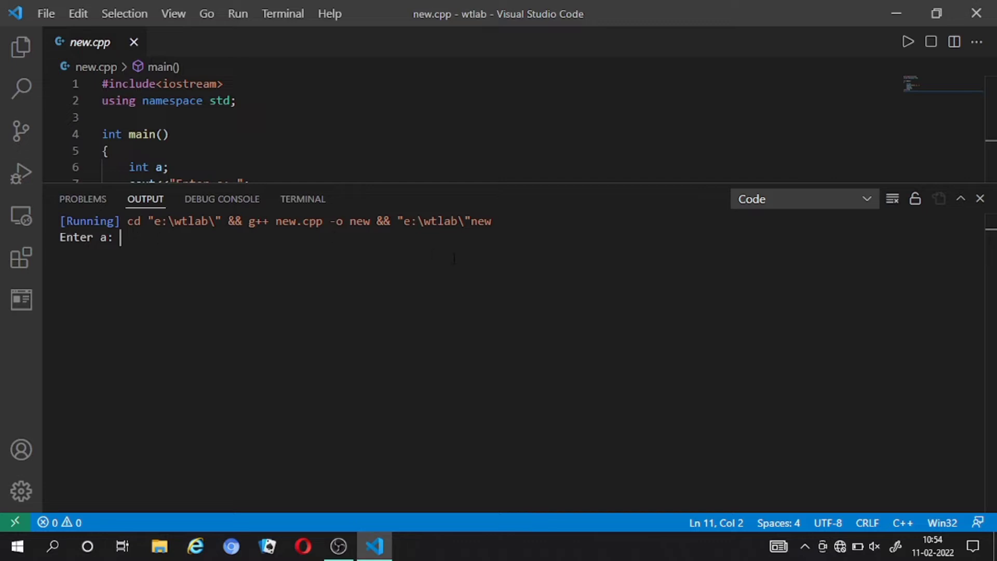
pyautogui.moveTo(335, 213)
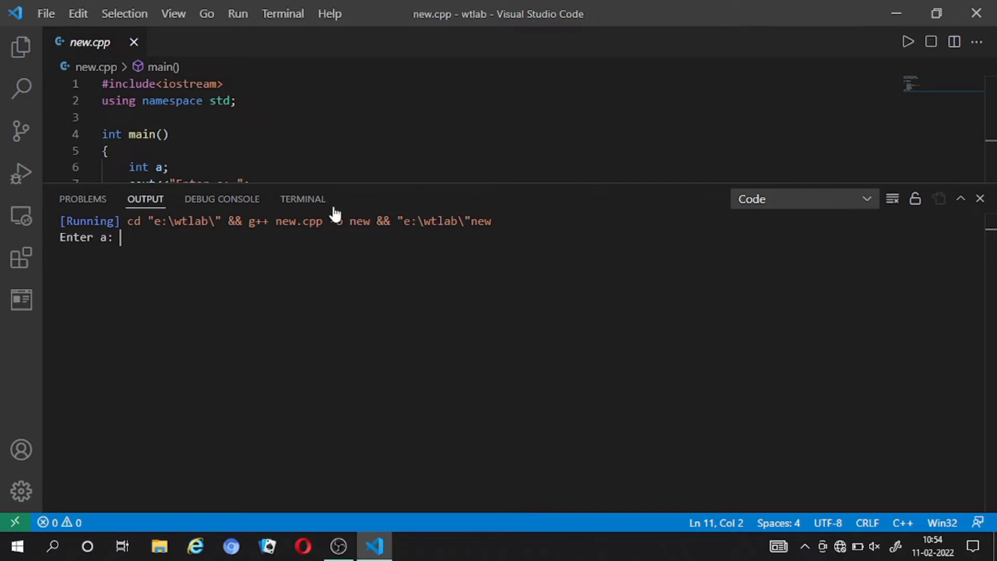
# Check the integrated terminal, then close the panel and return to the new.cpp editor.
pyautogui.click(303, 199)
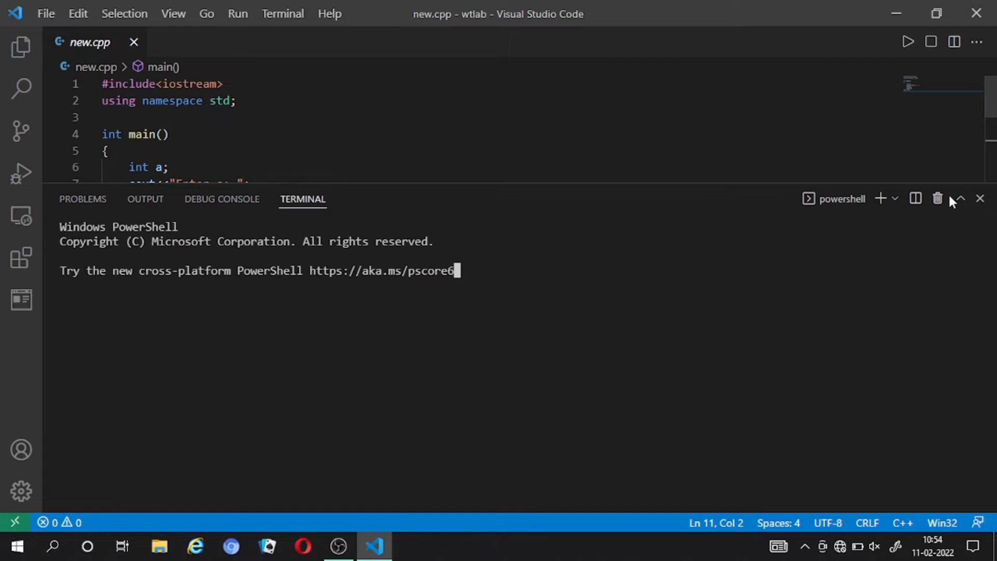
pyautogui.click(980, 198)
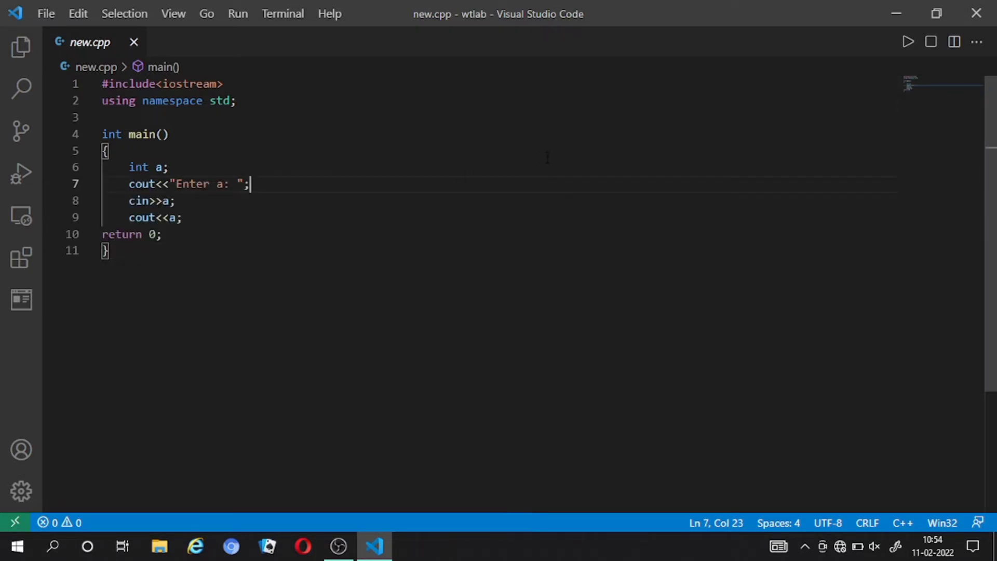
pyautogui.click(45, 13)
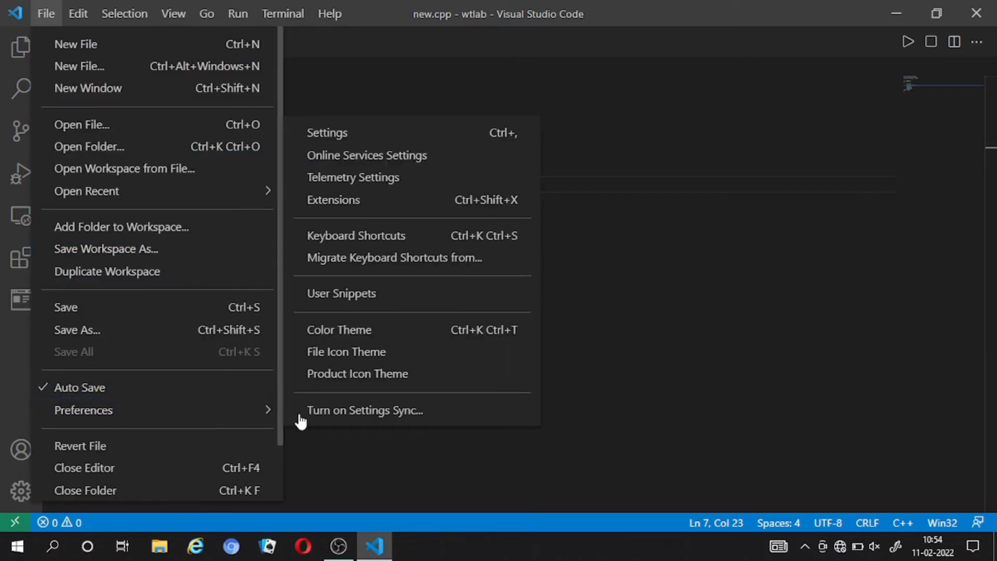
# Search settings for 'code runner', enable Run In Terminal, and return to new.cpp.
pyautogui.click(326, 133)
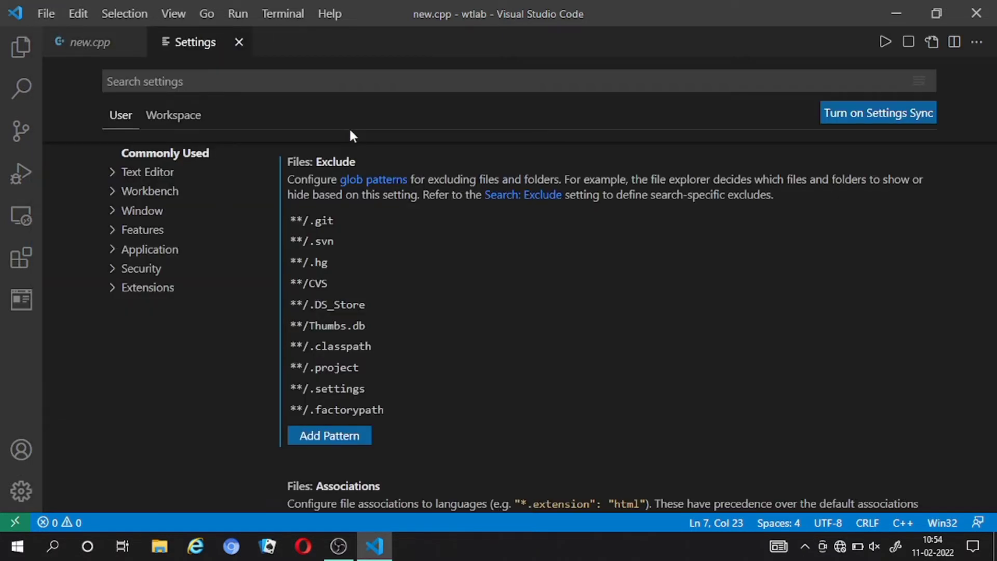
pyautogui.write('code runner')
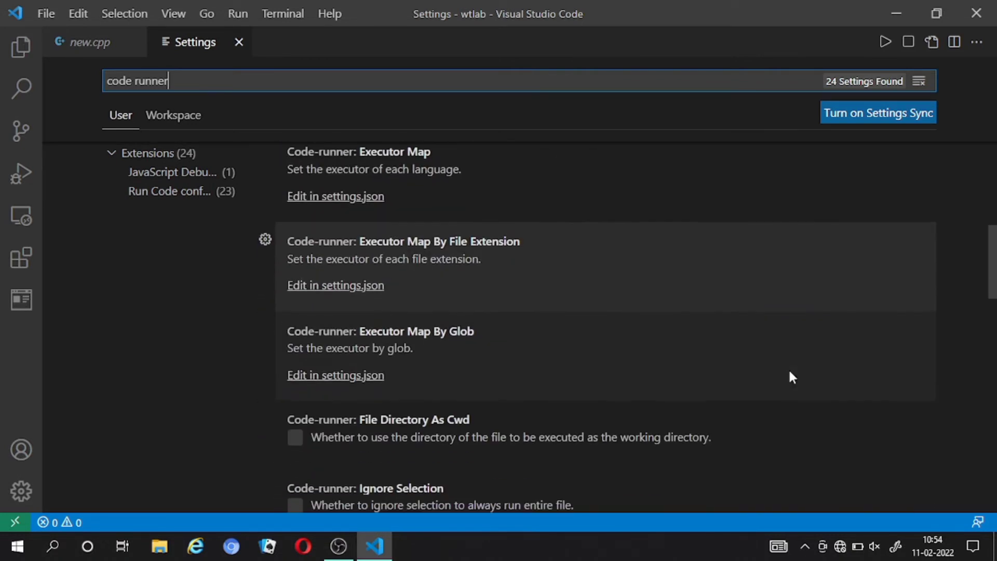
pyautogui.scroll(-3)
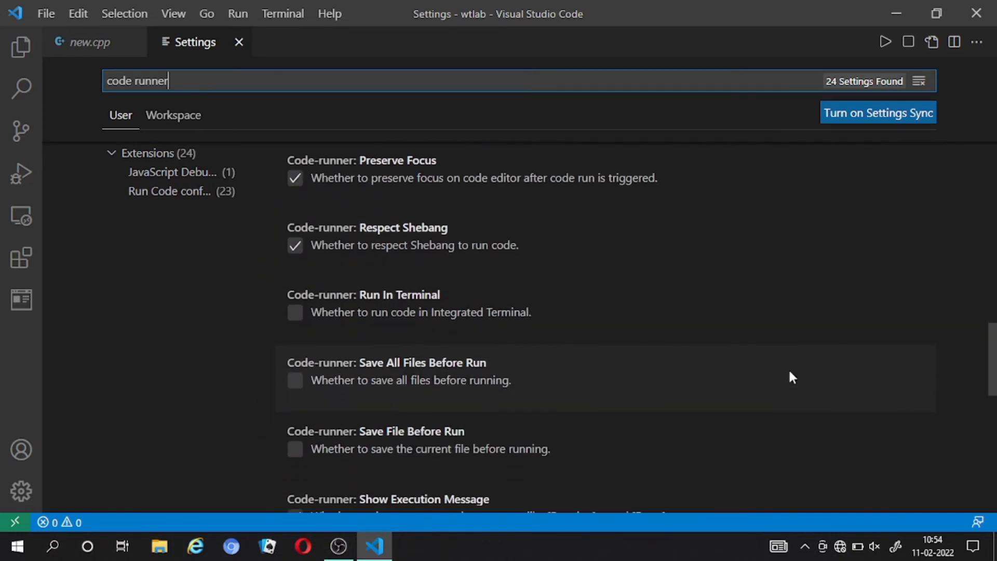
pyautogui.click(294, 312)
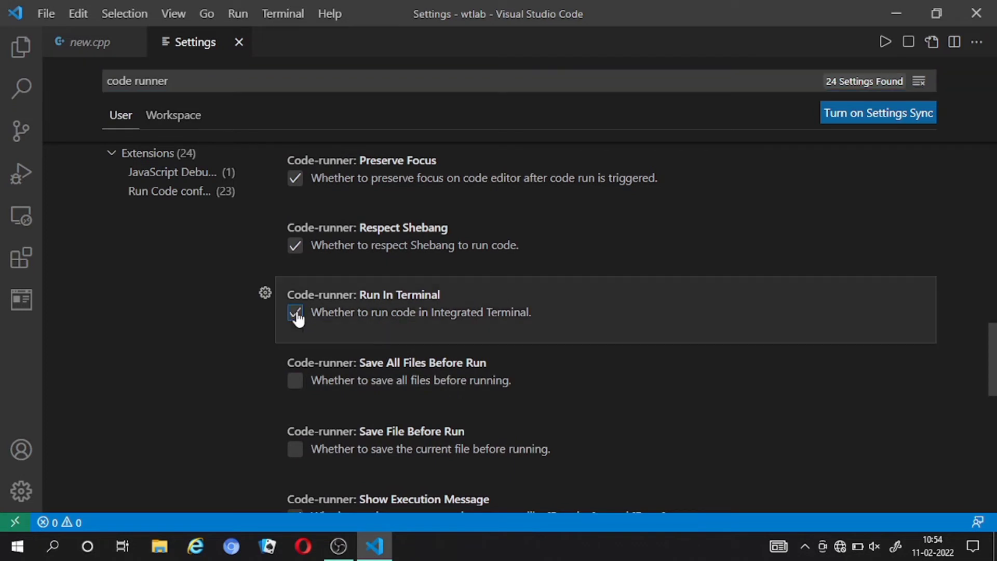
pyautogui.click(294, 312)
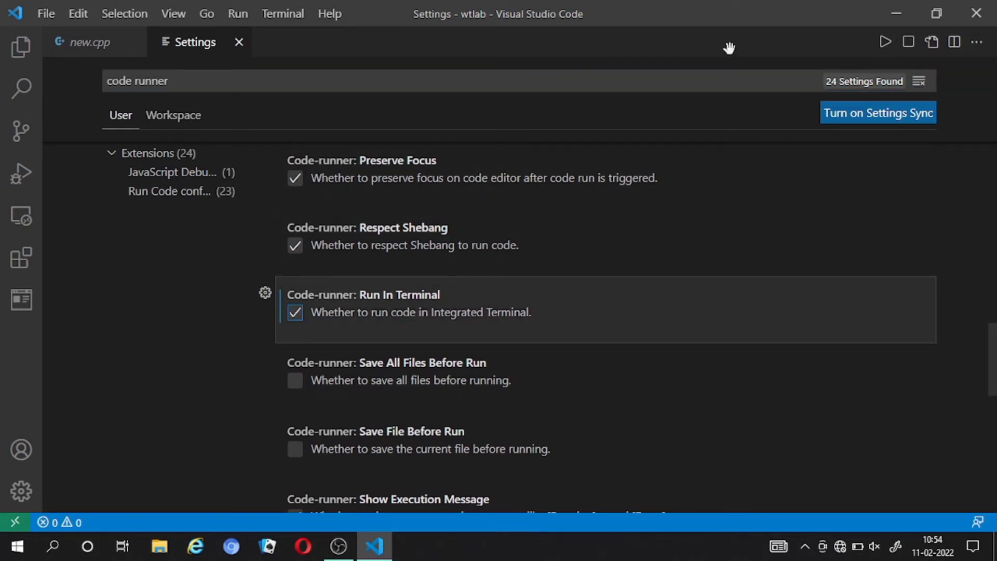
pyautogui.click(239, 42)
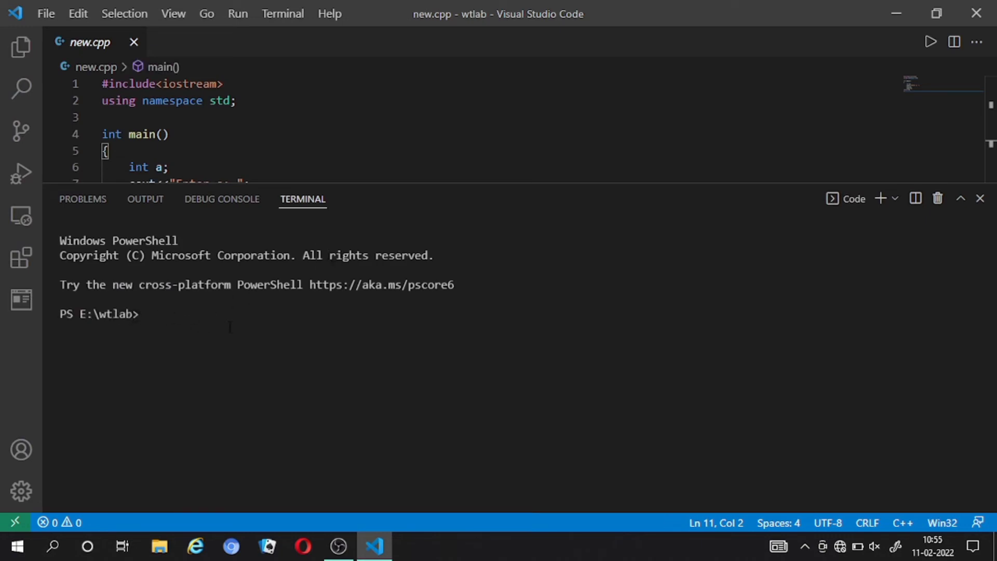
# Run new.cpp in the terminal, enter 12 at the prompt, then type 1234.
pyautogui.click(931, 42)
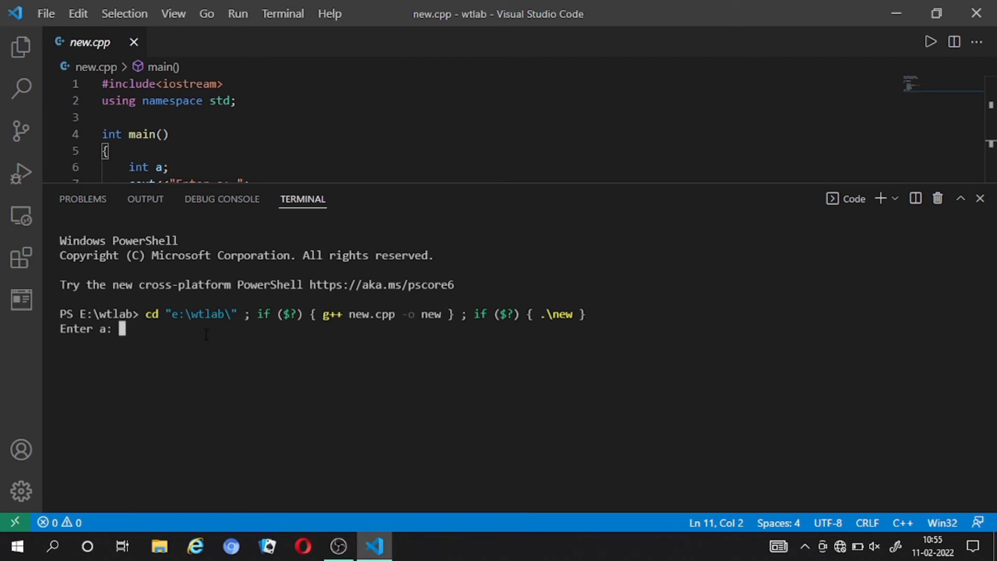
pyautogui.write('12')
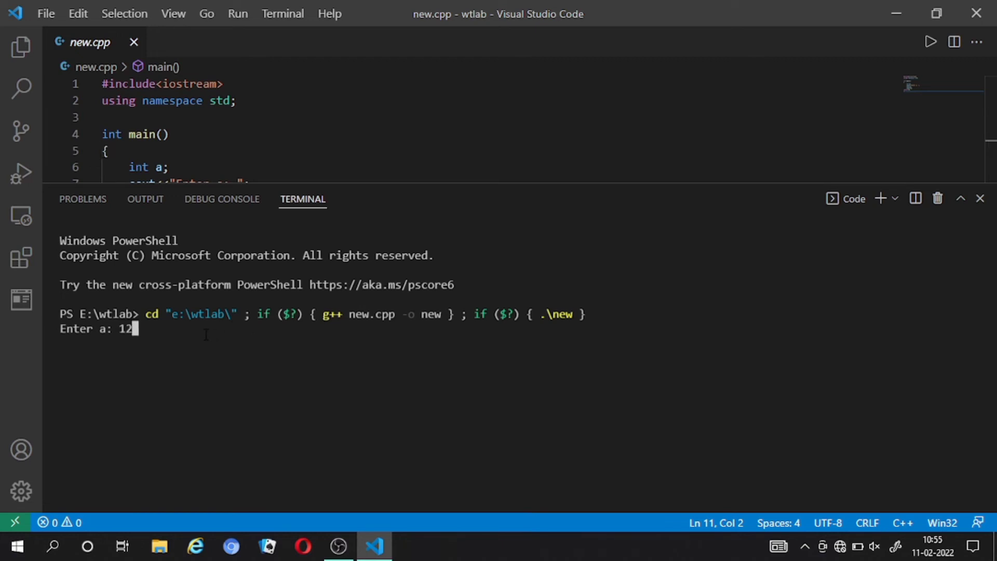
pyautogui.press('enter')
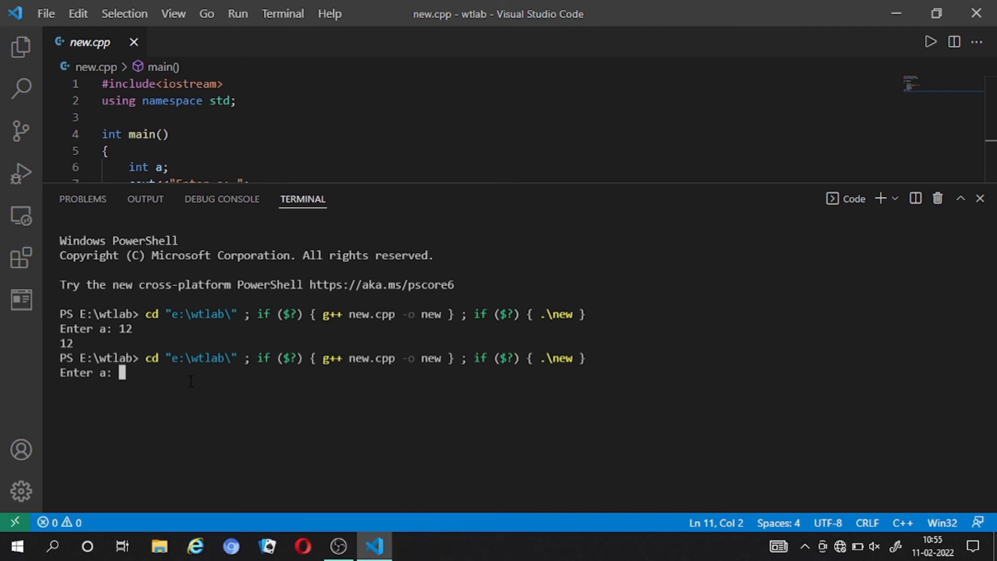
pyautogui.write('1234')
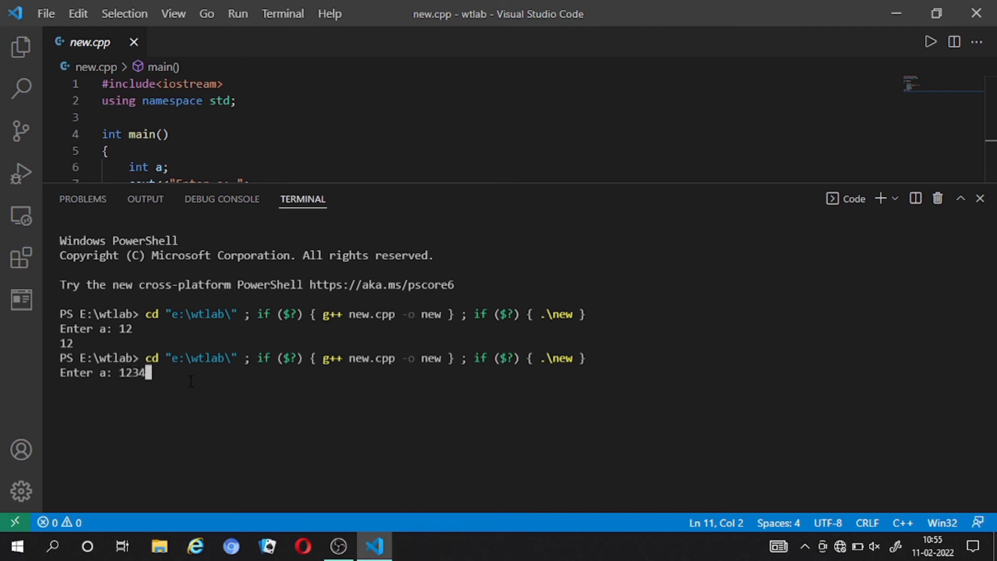